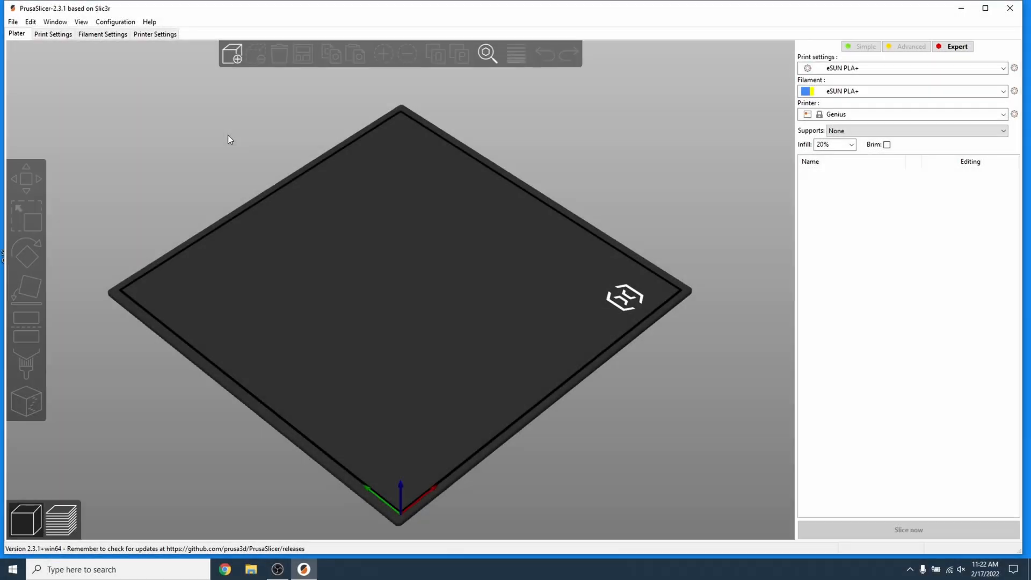
Bring up the Flash printer firmware tool from the Configuration menu
left_click(115, 21)
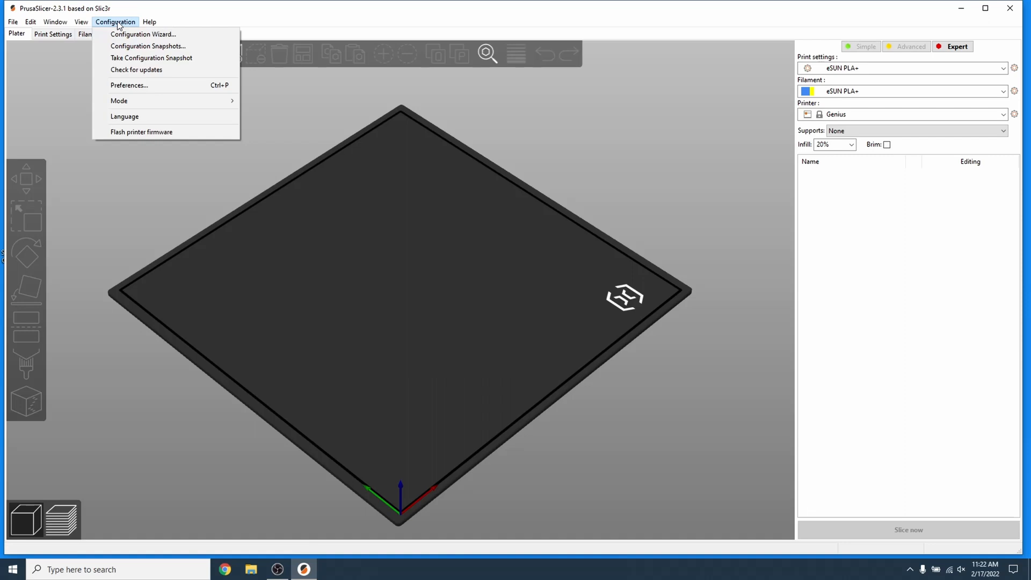
left_click(141, 131)
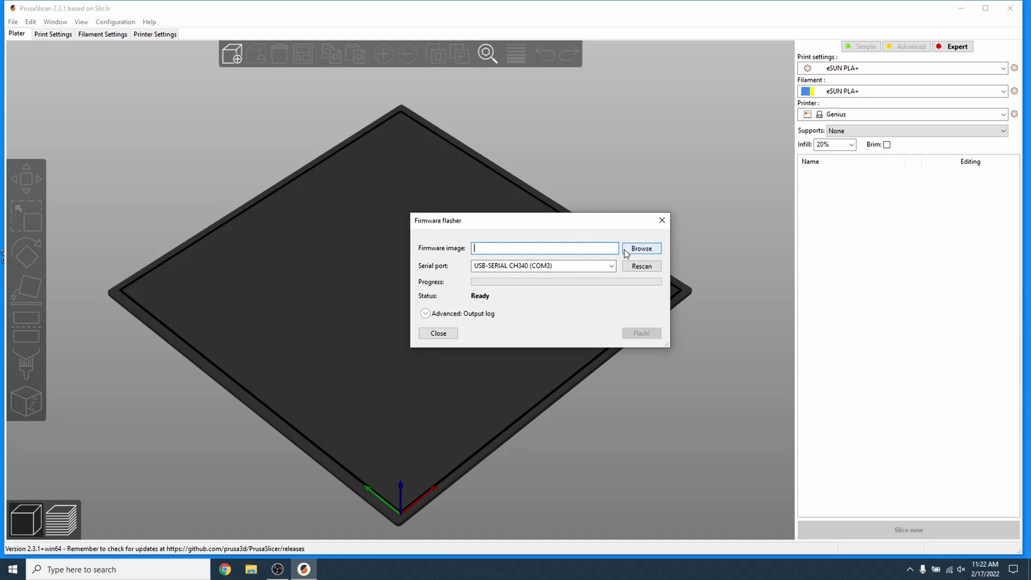
Browse to Desktop > SWX1_BL-TOUCH_INSTALL > FIRMWARE > COMPILED_FIRMWARE and pick firmware.hex
left_click(640, 248)
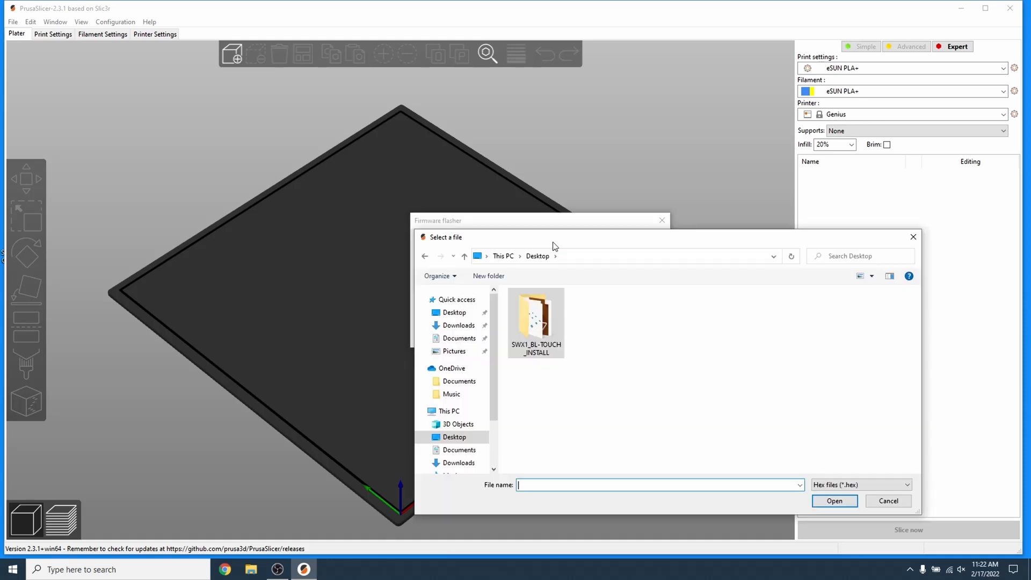
double_click(534, 315)
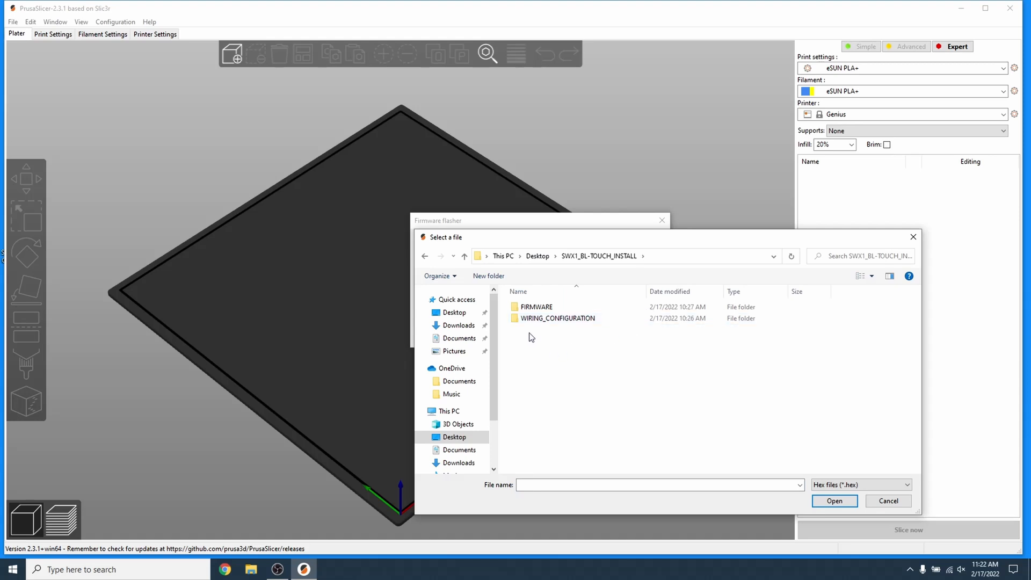
double_click(535, 306)
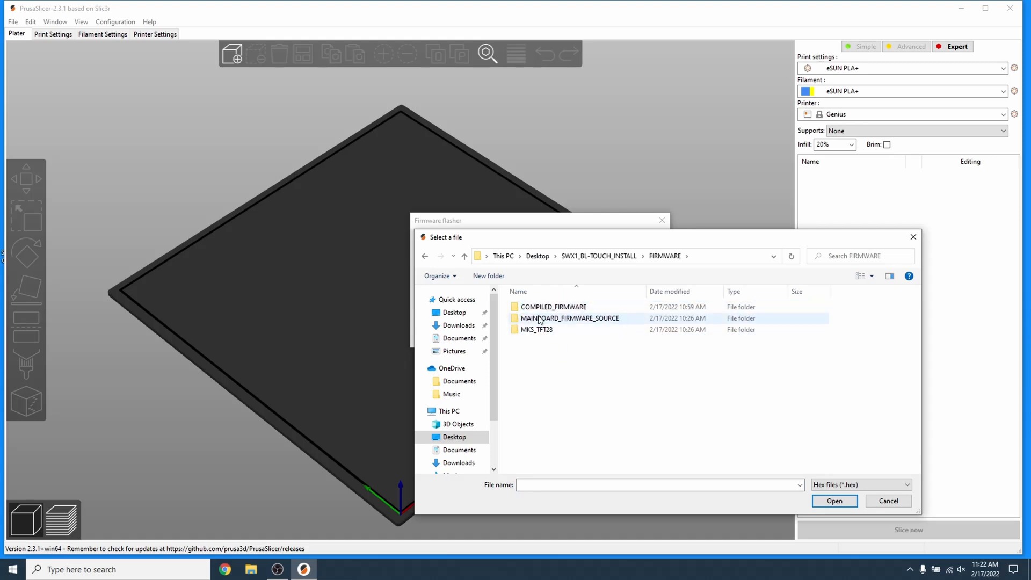
double_click(553, 306)
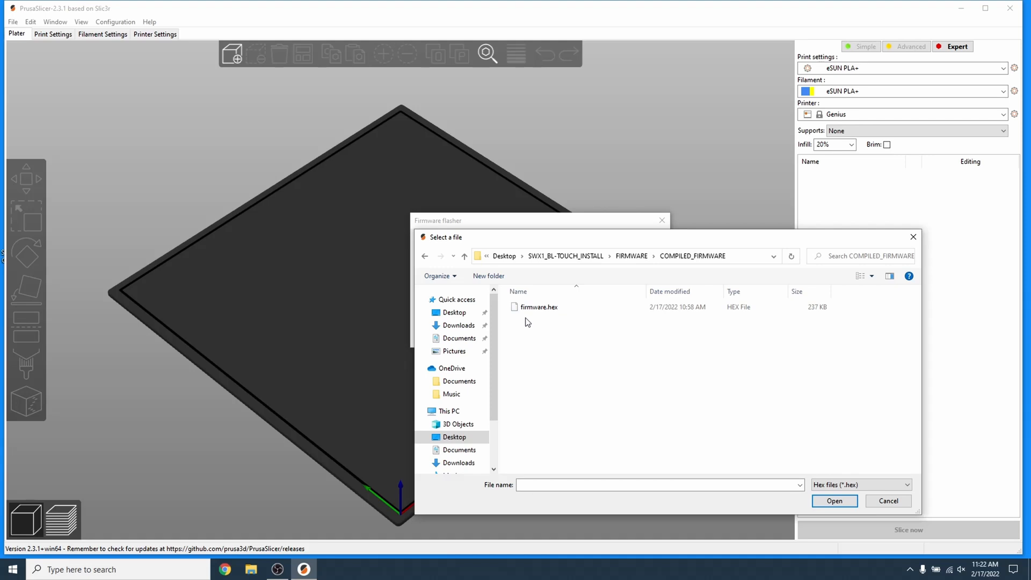
left_click(538, 308)
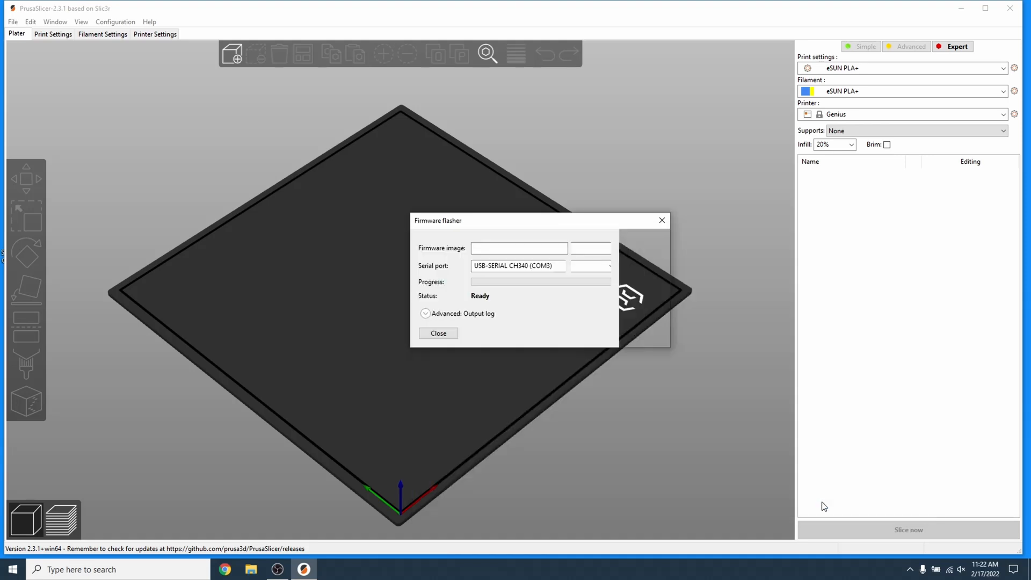
Confirm firmware.hex, flash it to the printer and close the flasher after 'Flashing succeeded!'
left_click(640, 248)
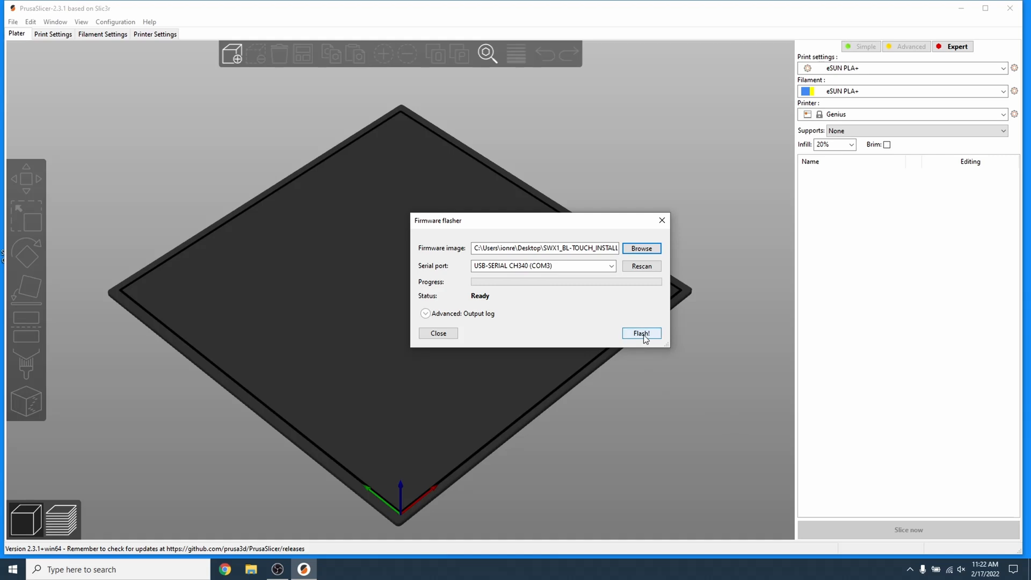
left_click(641, 333)
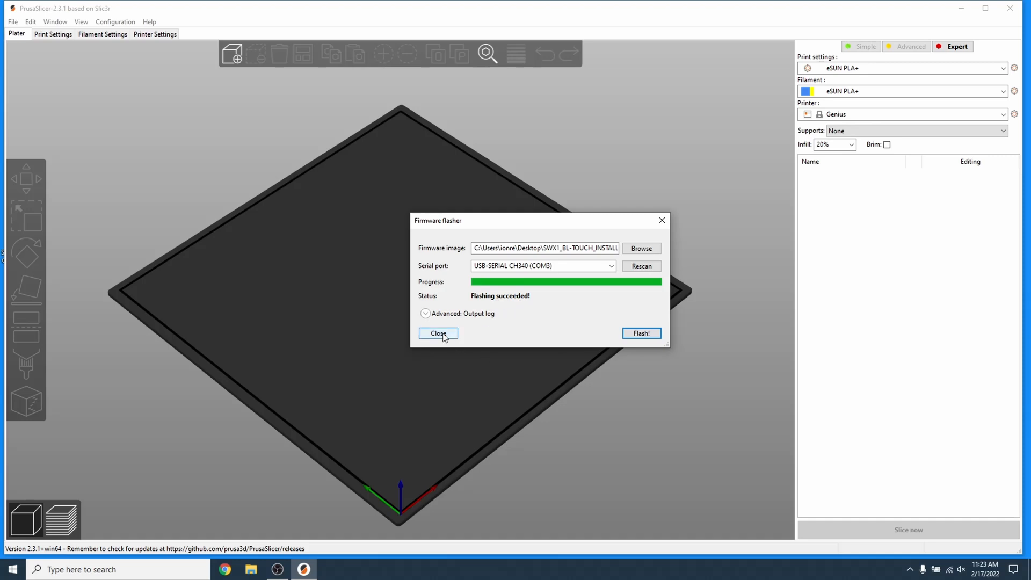
left_click(437, 333)
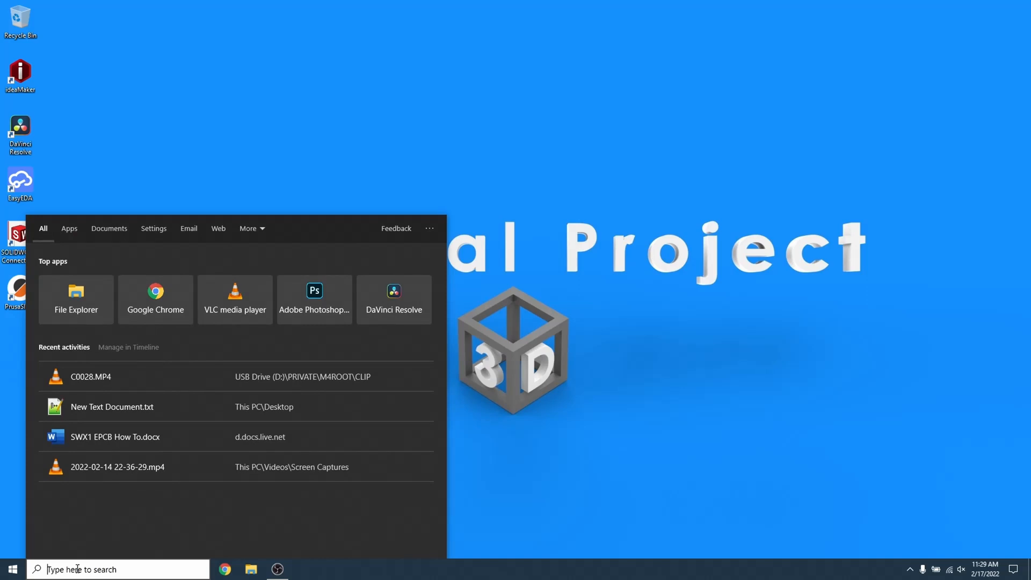
Search 'disk man' and launch Create and format hard disk partitions
type("disk man")
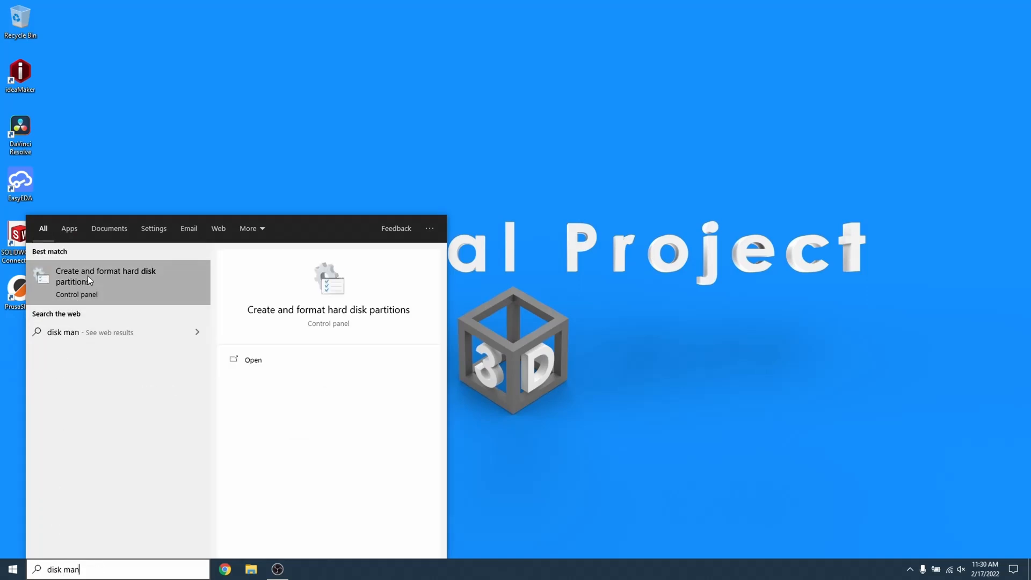
left_click(105, 276)
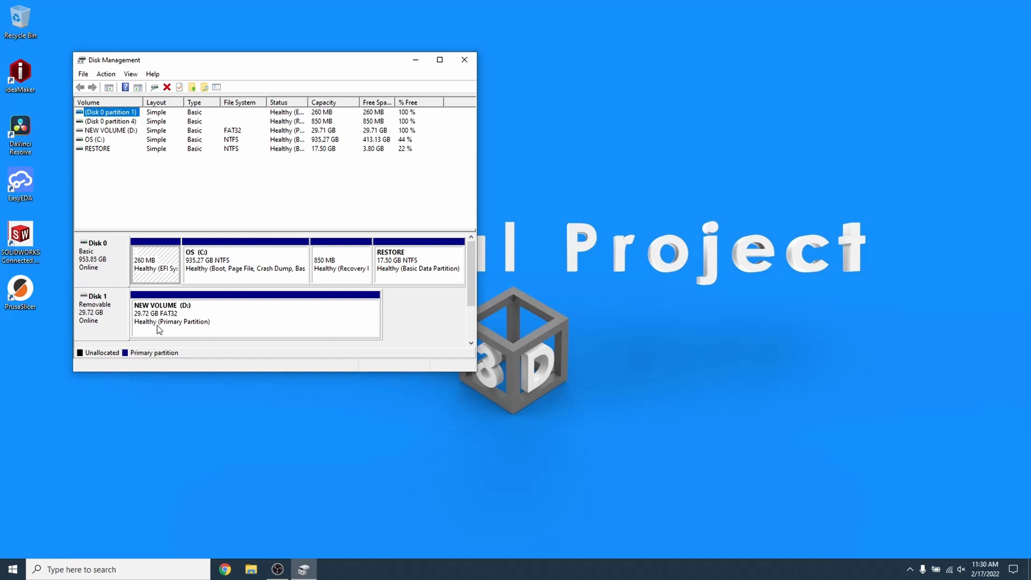
mouse_move(154, 322)
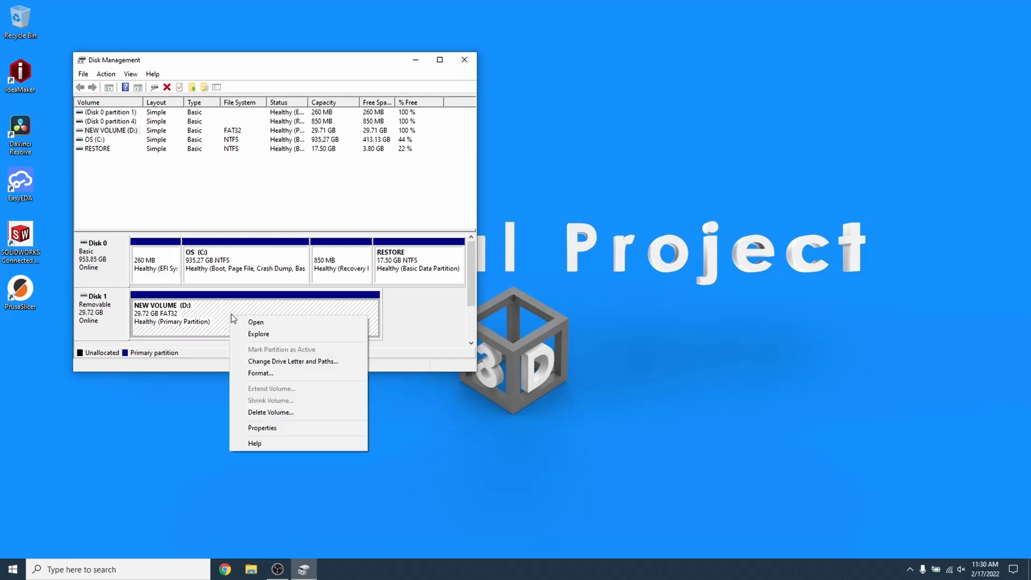
Delete the SD card's 29.72 GB volume and start New Simple Volume on the unallocated space
left_click(269, 413)
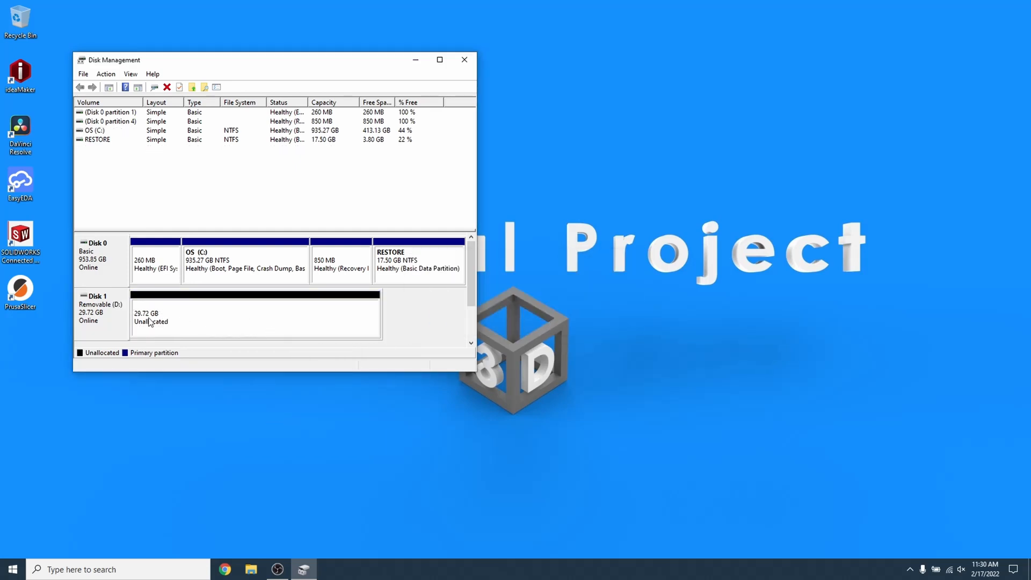
mouse_move(221, 319)
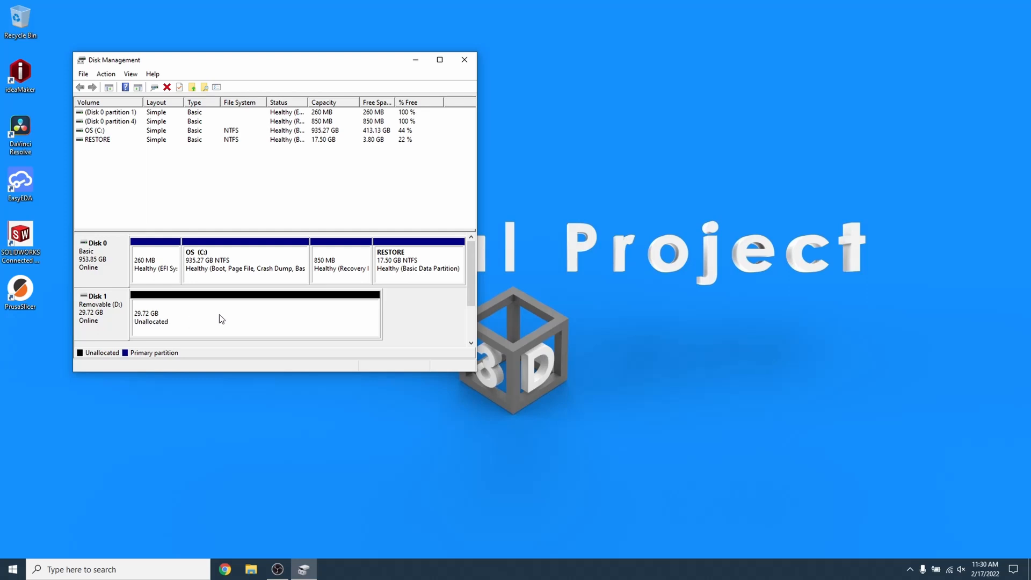
right_click(220, 319)
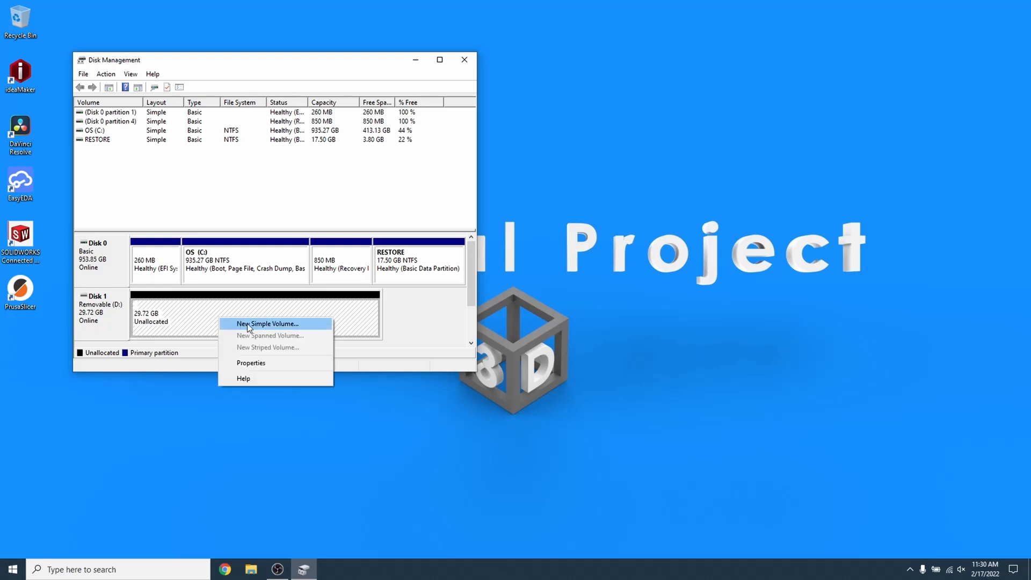
left_click(268, 323)
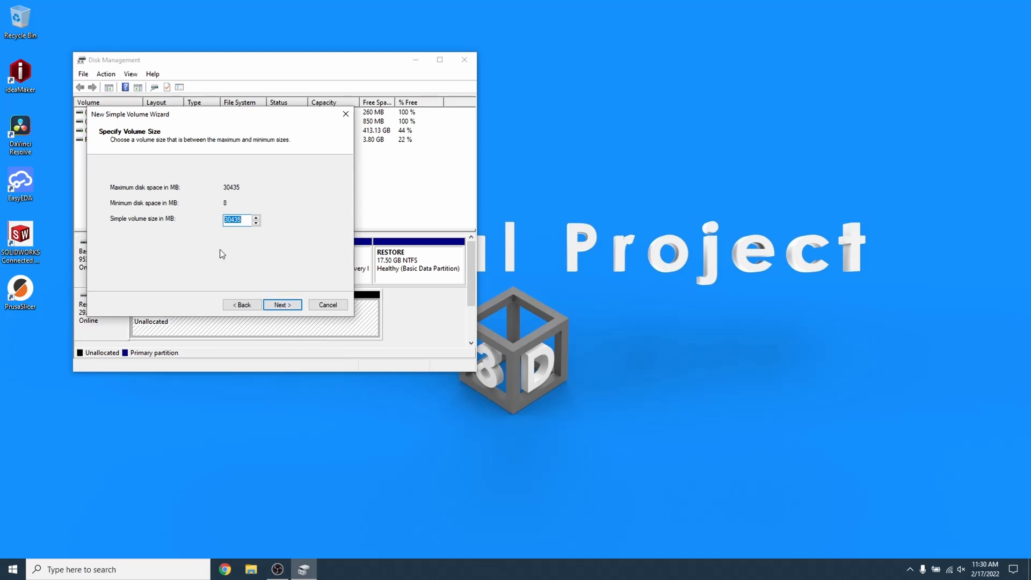
Finish the wizard with a 4096 MB volume, giving NEW VOLUME (E:), and enter SWX1_BL-TOUCH_INSTALL
type("4096")
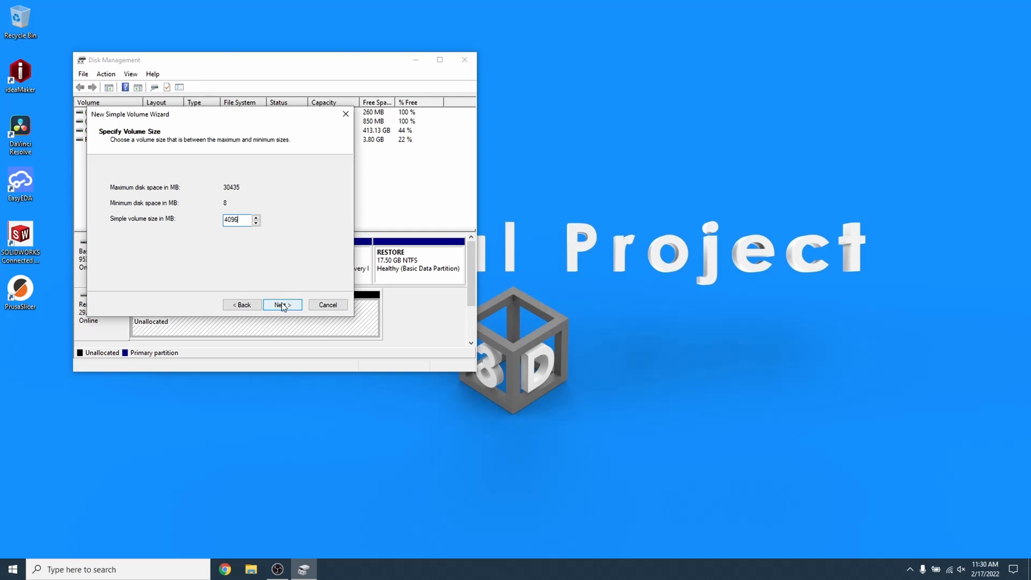
left_click(281, 304)
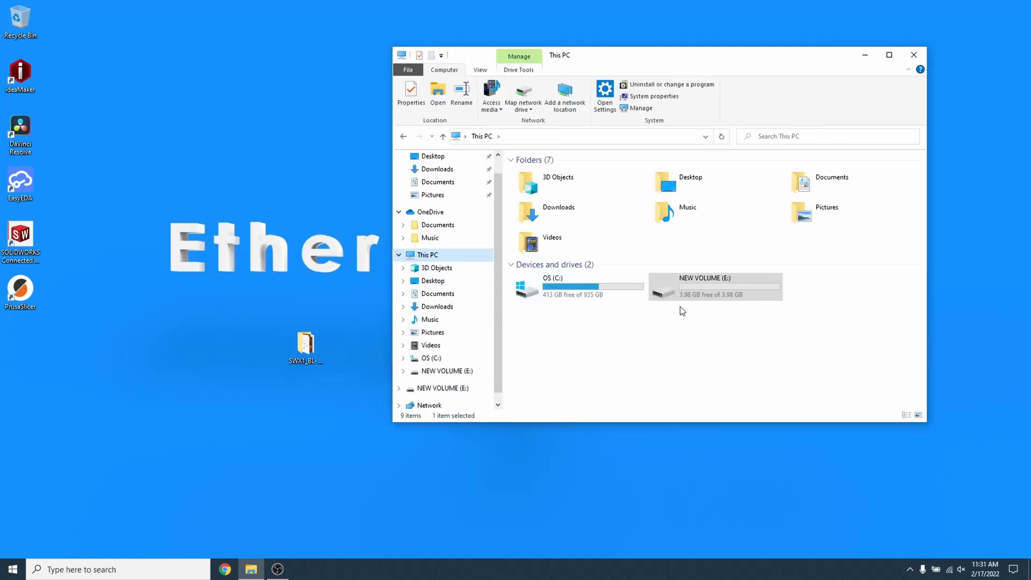
mouse_move(704, 286)
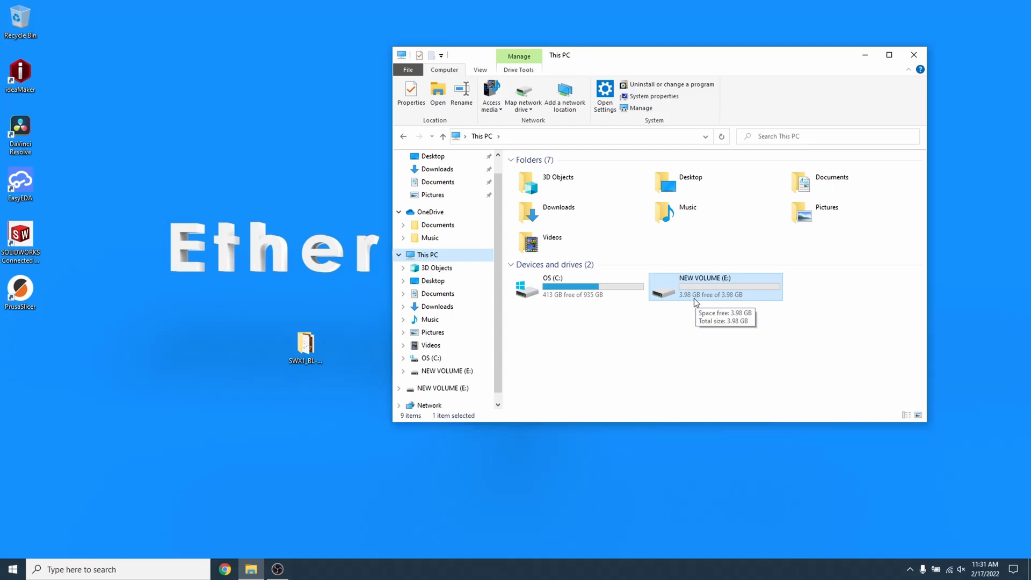
double_click(304, 344)
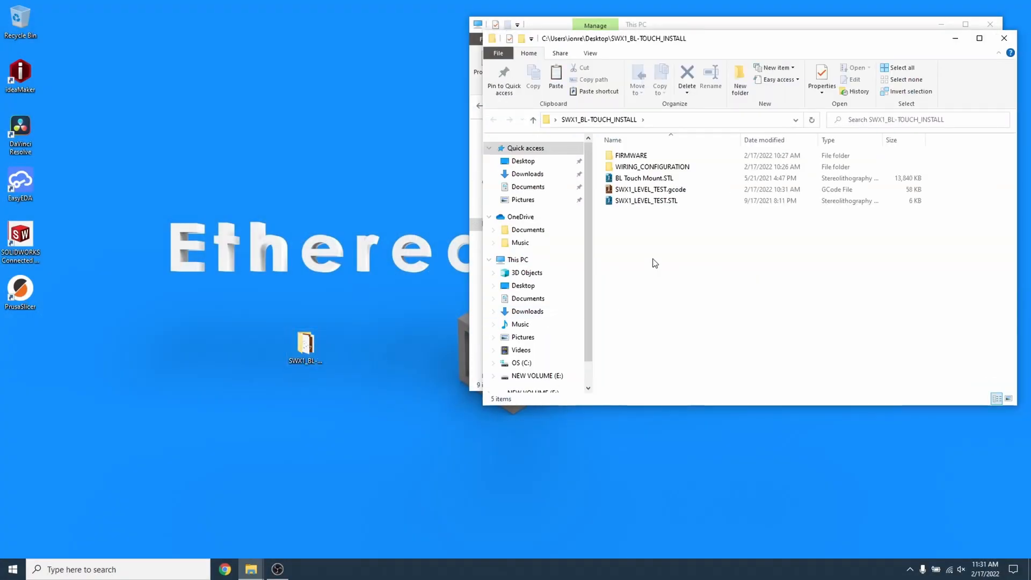
Copy all files from FIRMWARE > MKS_TFT28 and paste them onto NEW VOLUME (E:)
double_click(630, 154)
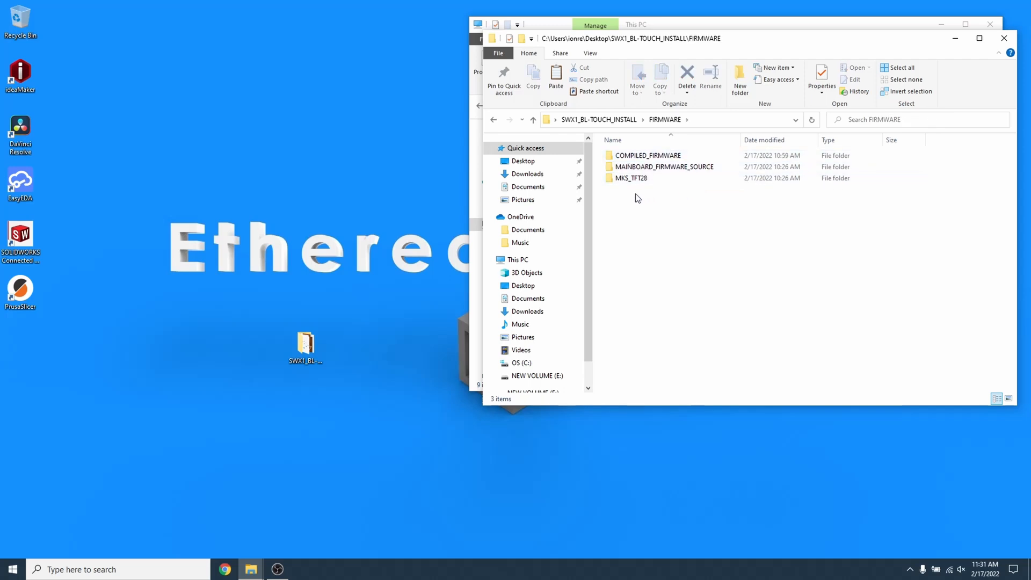
mouse_move(631, 177)
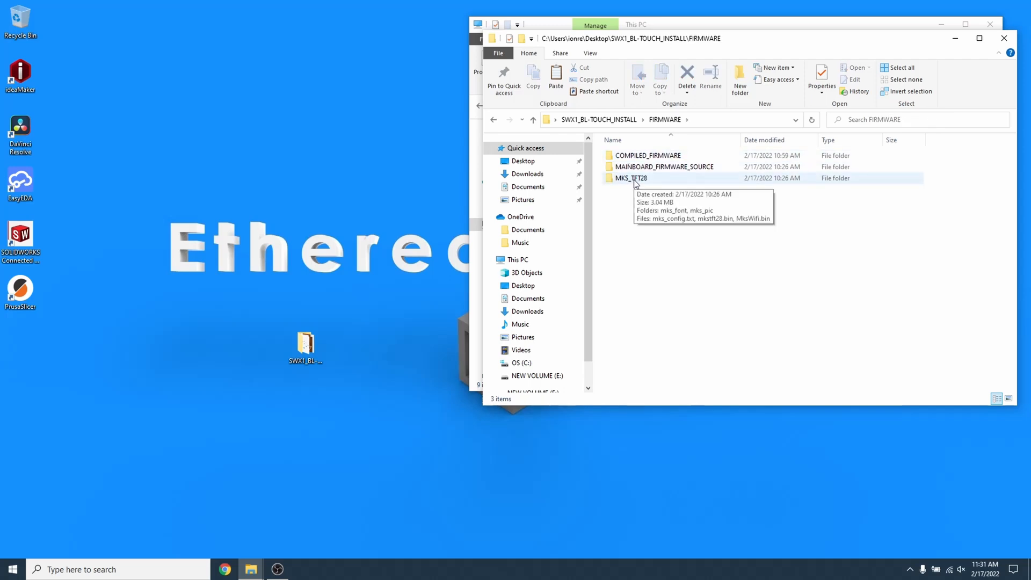
double_click(630, 177)
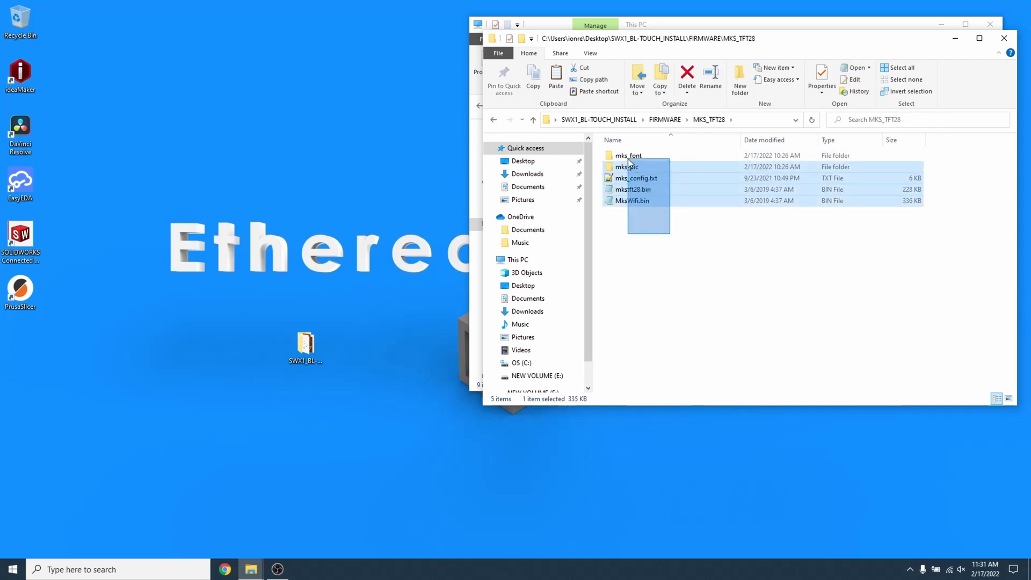
right_click(629, 156)
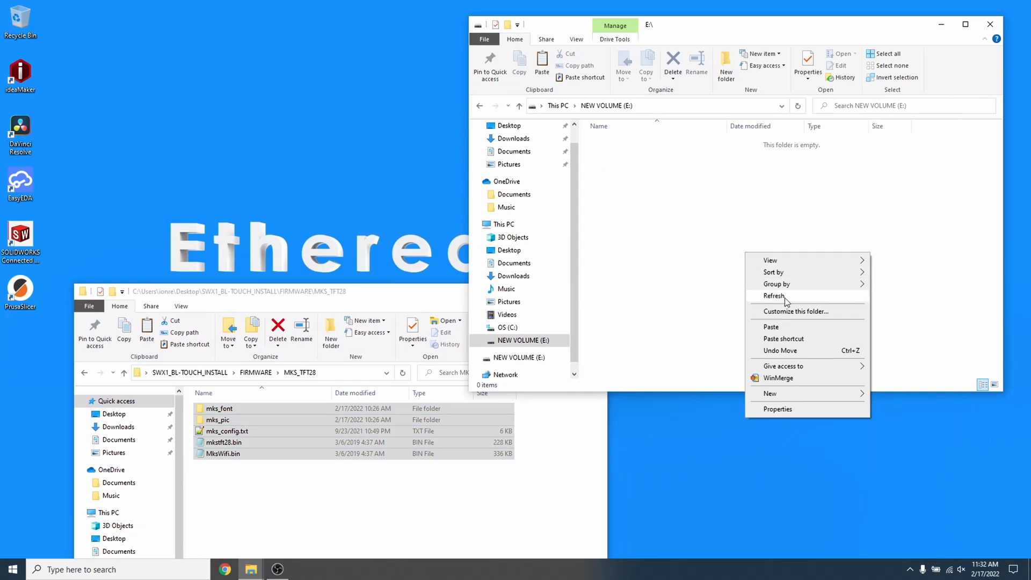
left_click(771, 327)
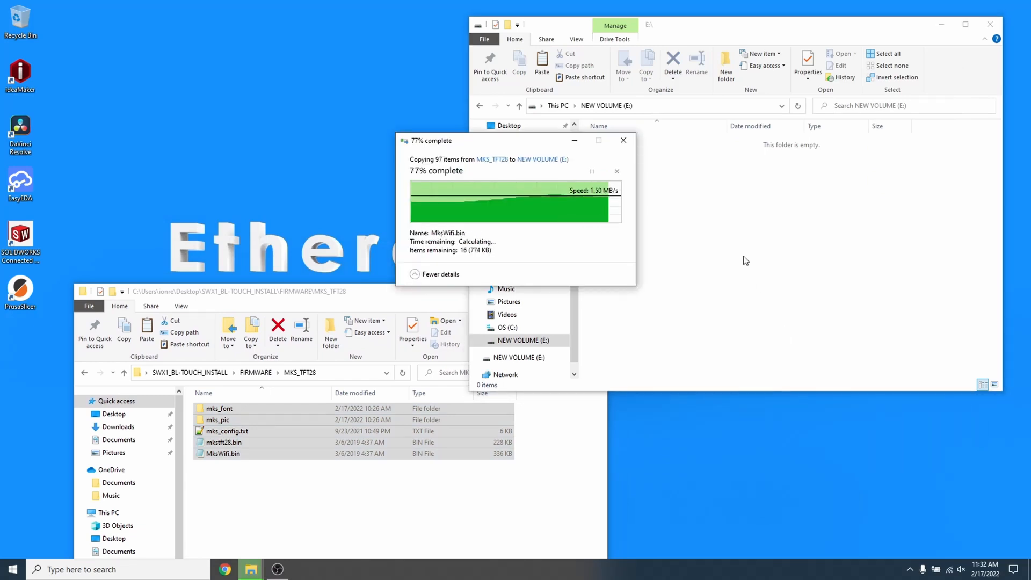